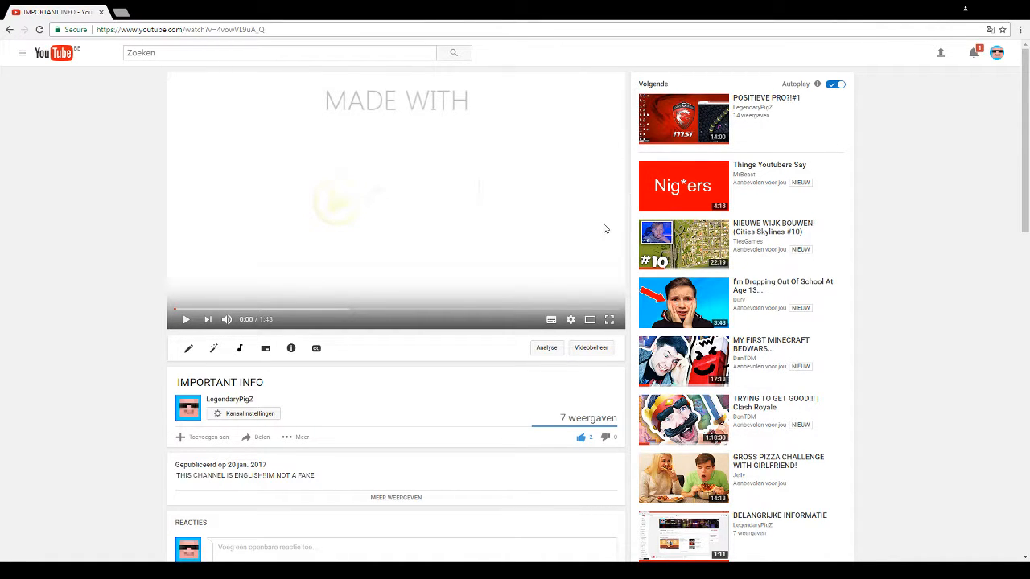
mouse_move(570, 320)
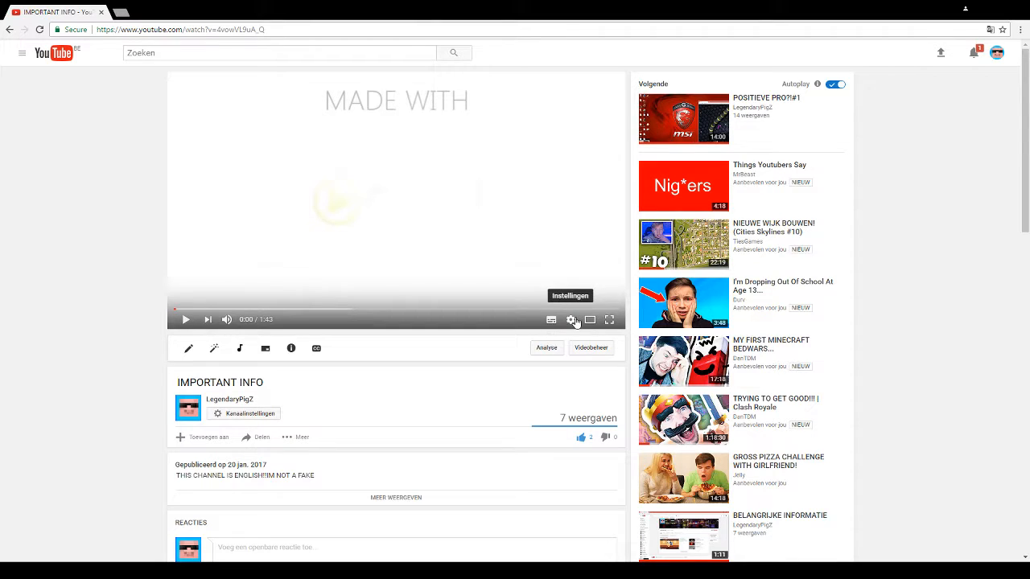
mouse_move(489, 315)
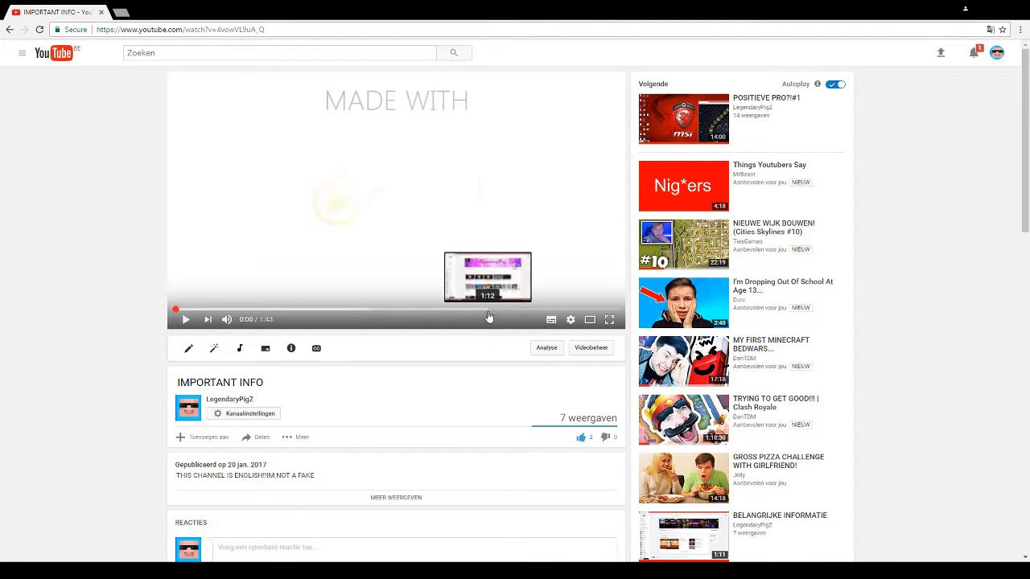
scroll(down, 3)
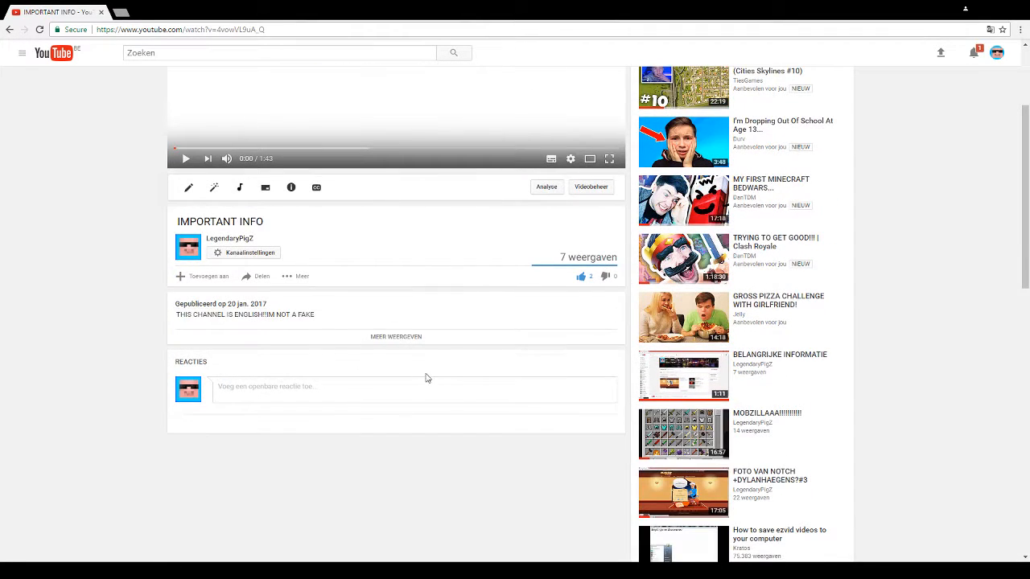
scroll(down, 3)
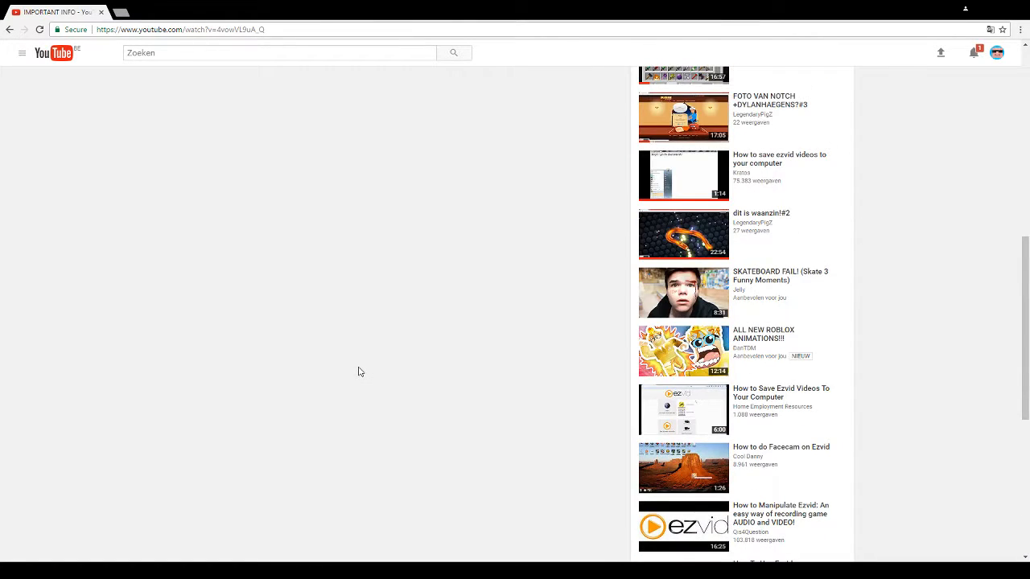
scroll(down, 3)
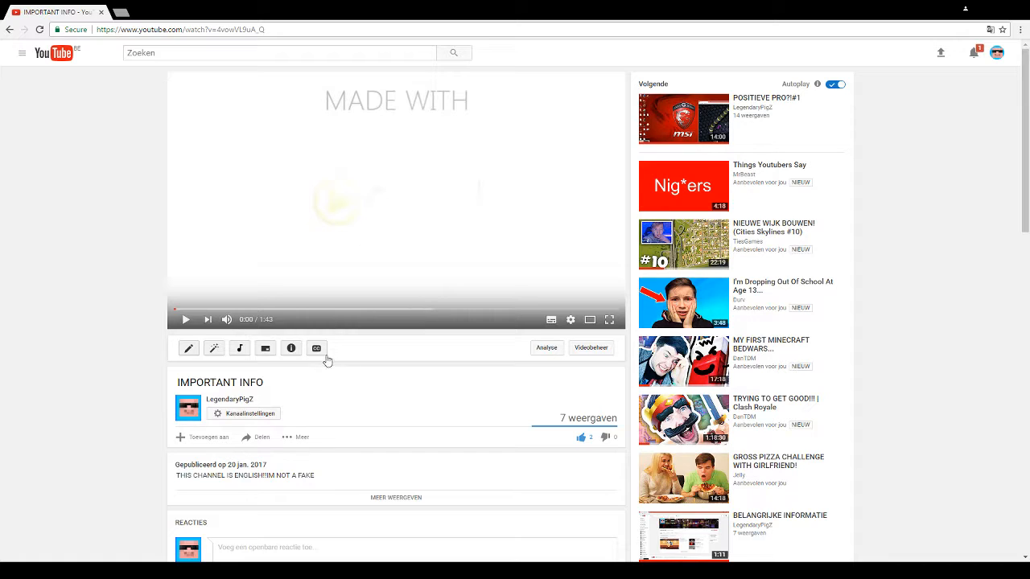
scroll(down, 3)
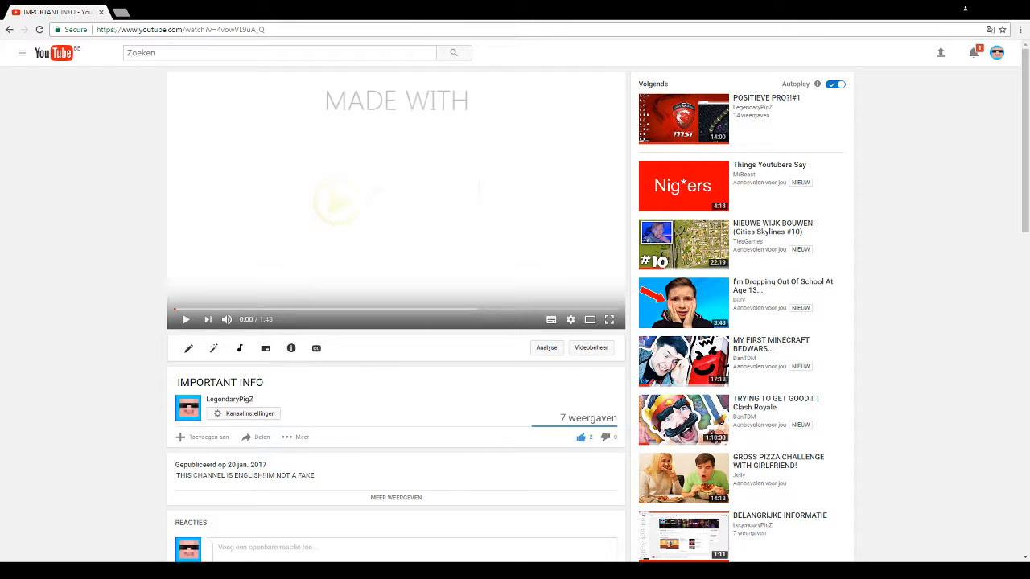
mouse_move(557, 425)
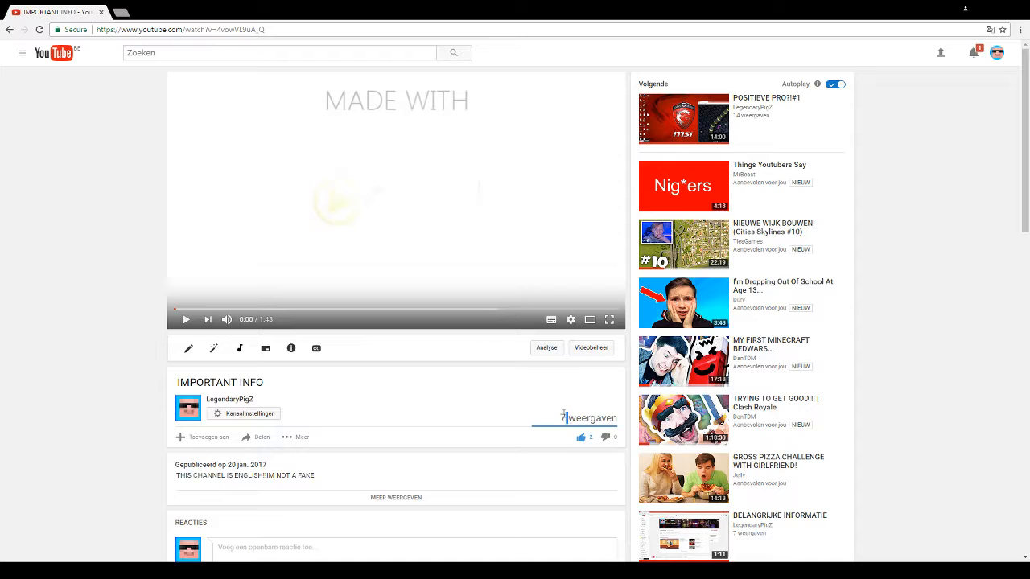
click(219, 383)
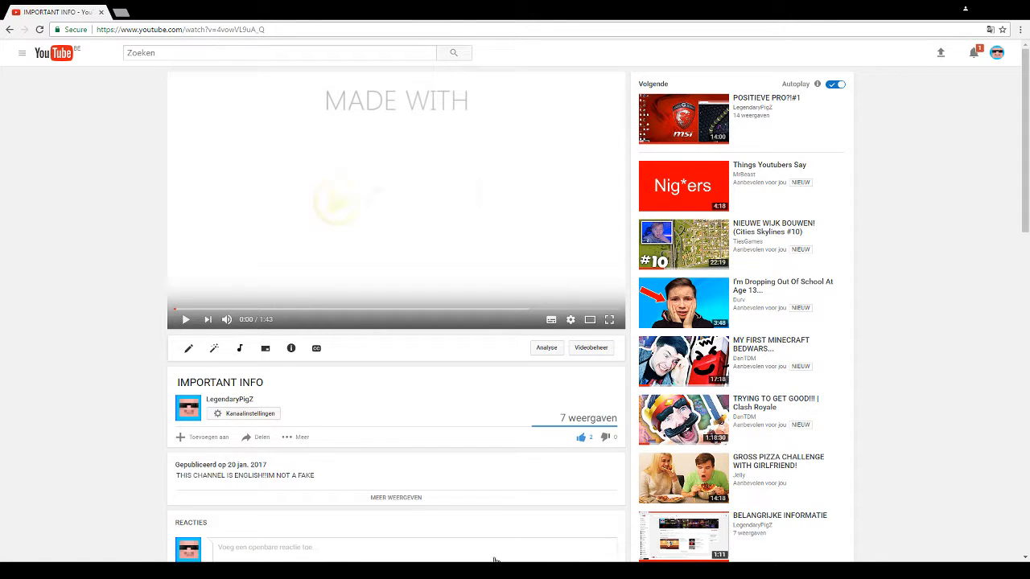
mouse_move(603, 367)
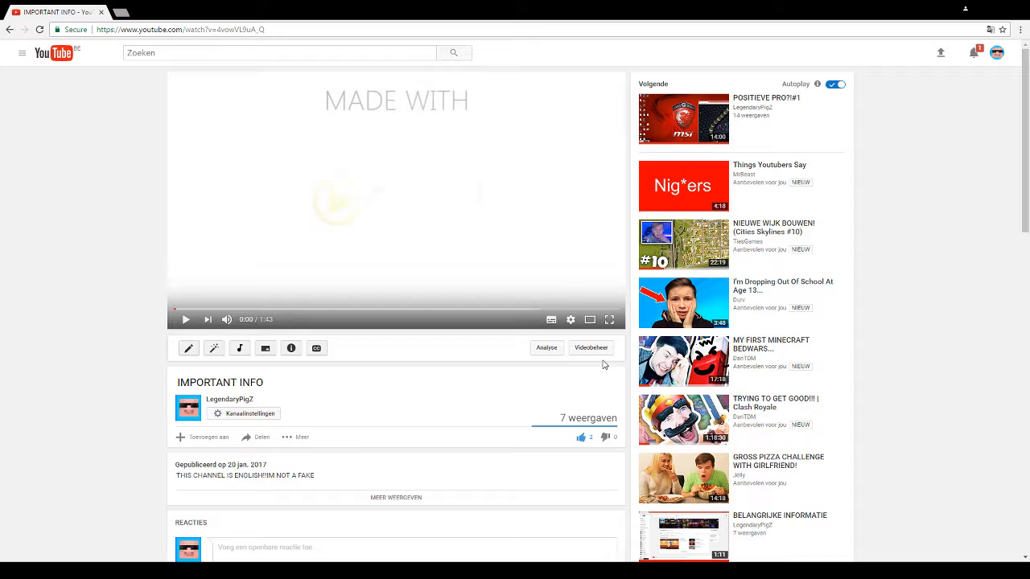